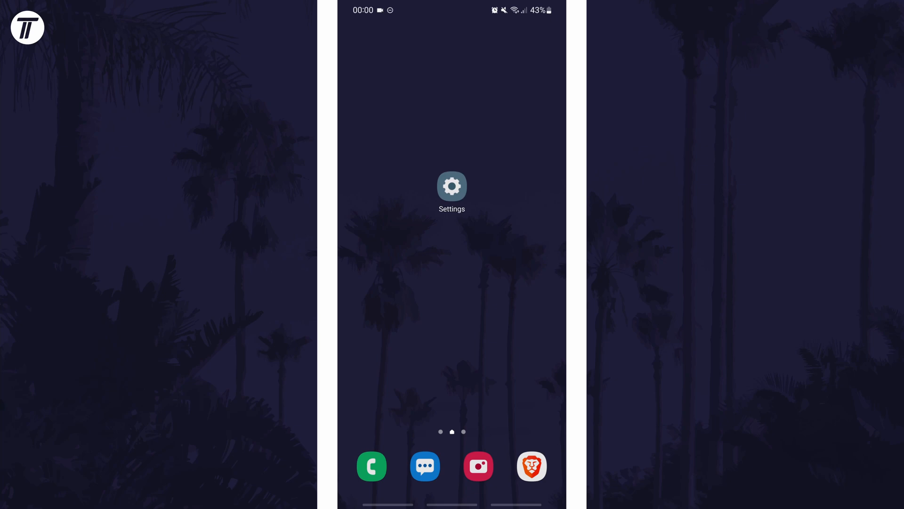
Launch the Settings app from the home screen icon
left_click(452, 185)
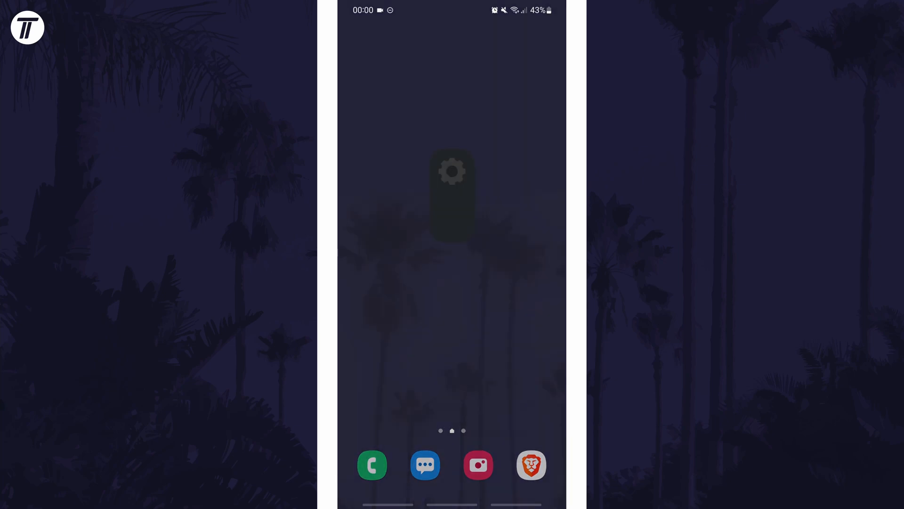
In Wallpaper and style's Colour palette, choose and apply the third purple palette
left_click(453, 172)
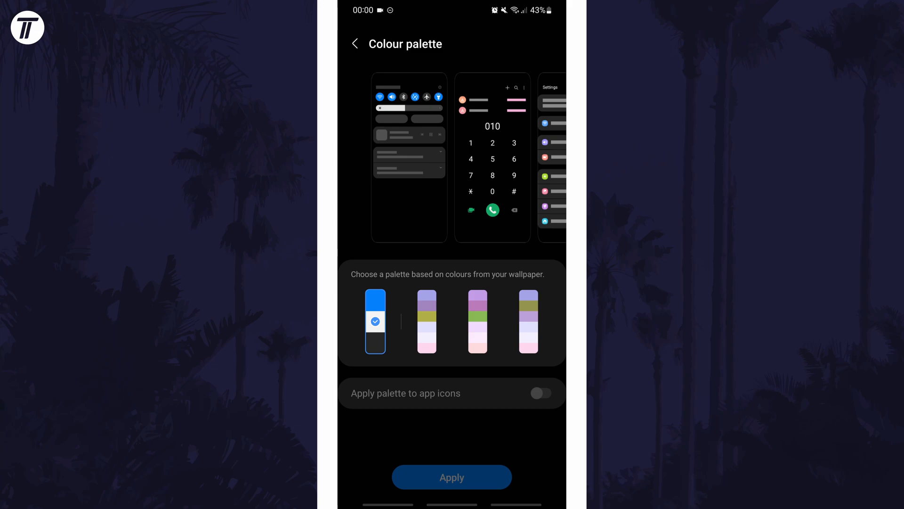
left_click(477, 322)
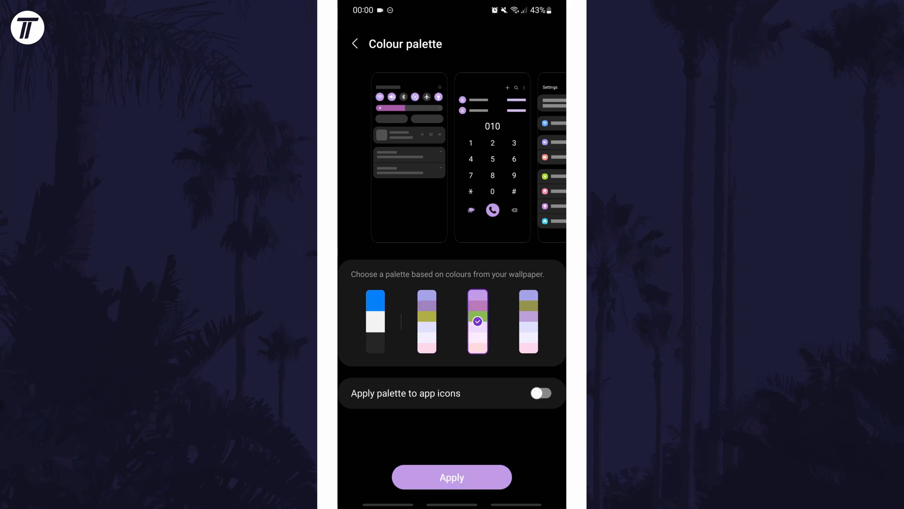
left_click(375, 321)
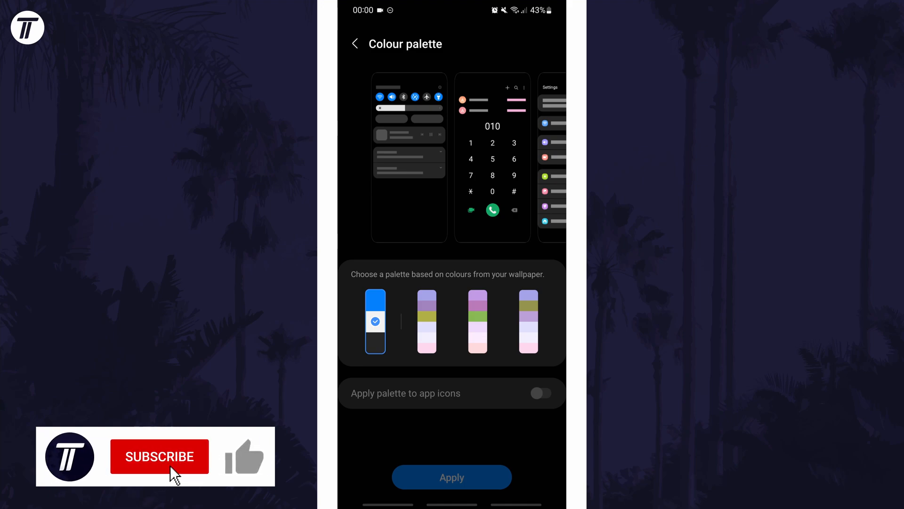
Reselect the default blue palette swatch without applying it
left_click(160, 456)
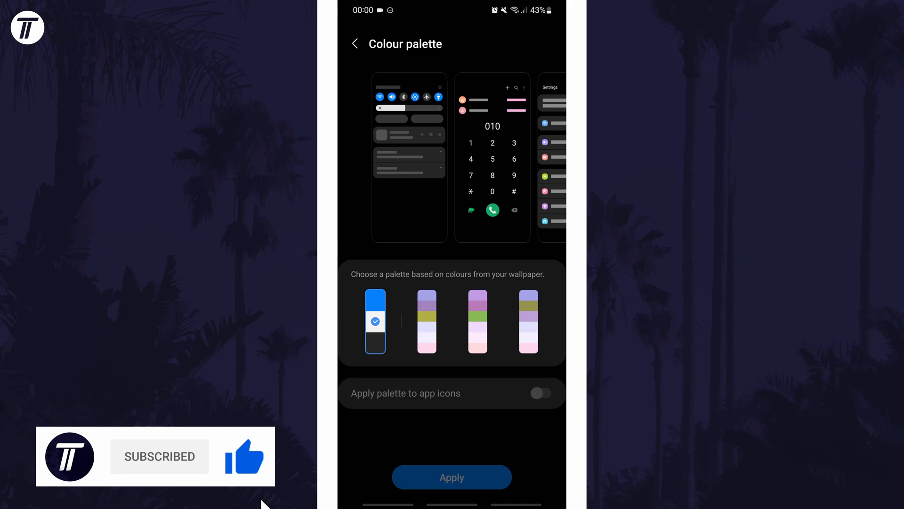